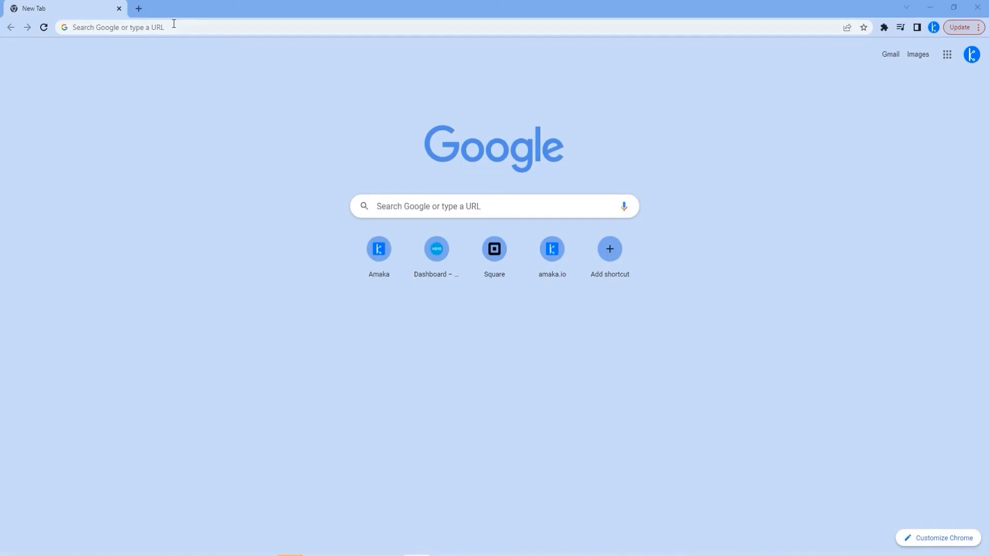
Go to square.amaka.io, sign in to Square and allow Sage access to the Amaka IO Pty Ltd account.
text(square.amaka.io)
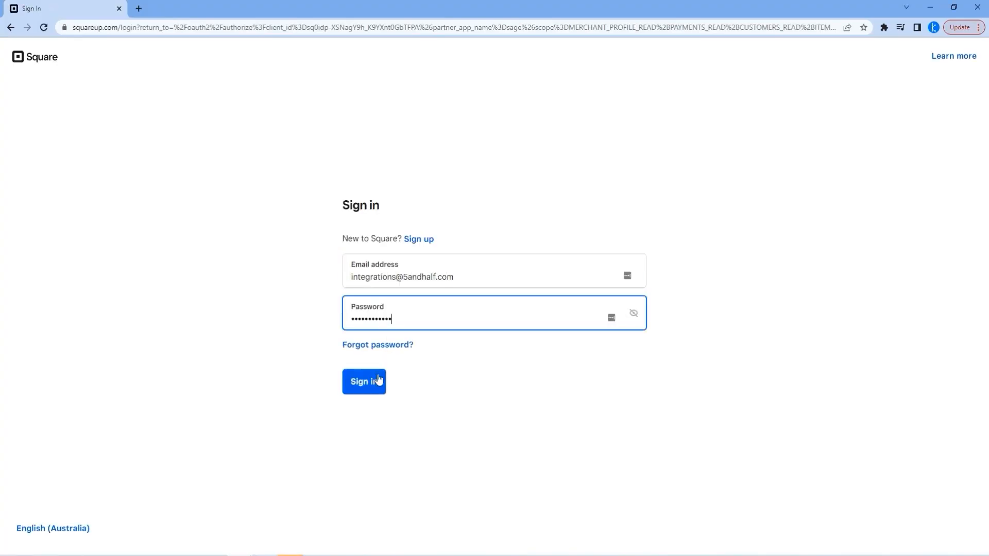
click(363, 381)
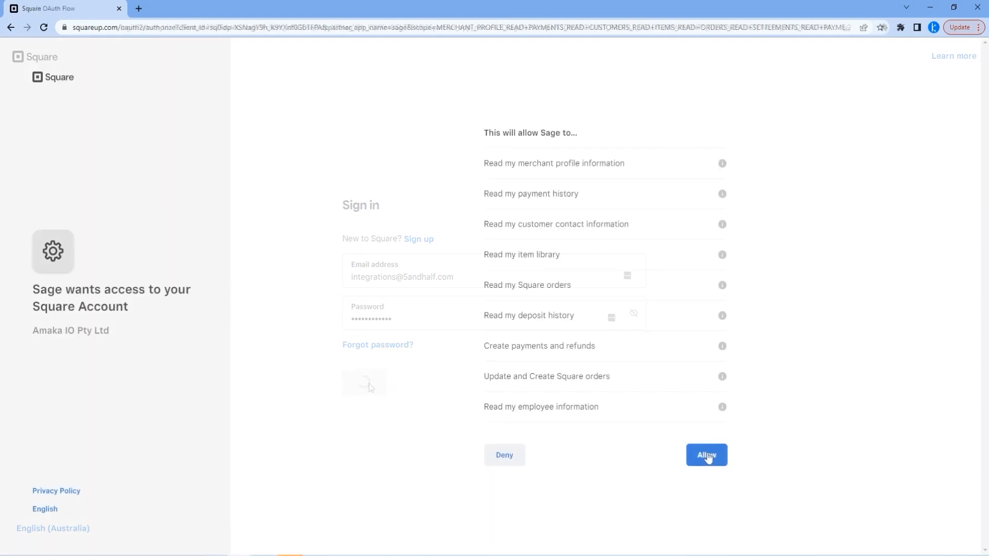
click(707, 454)
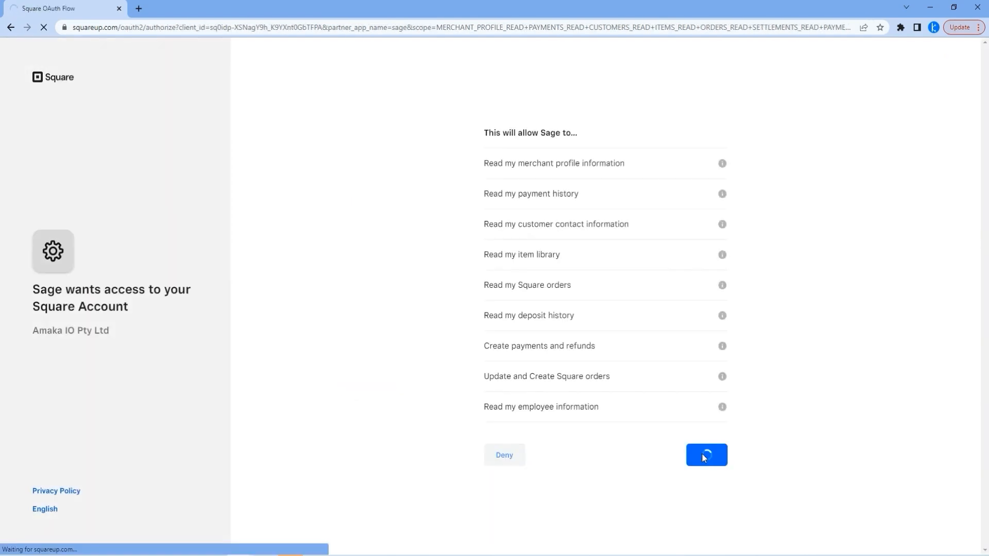
Select the Amaka IO Pty Ltd Square account, connect to Sage and choose Canada as the Sage region.
click(705, 454)
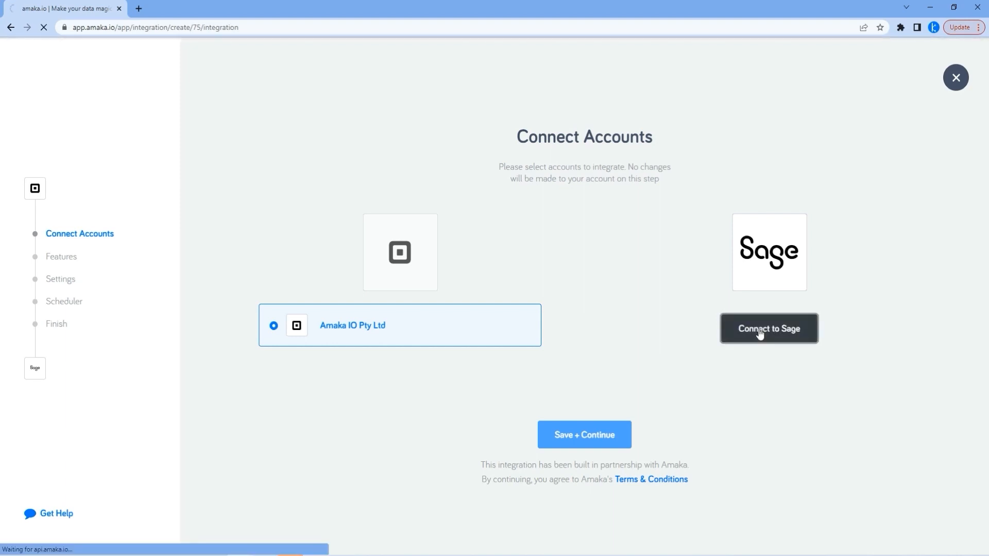
click(769, 328)
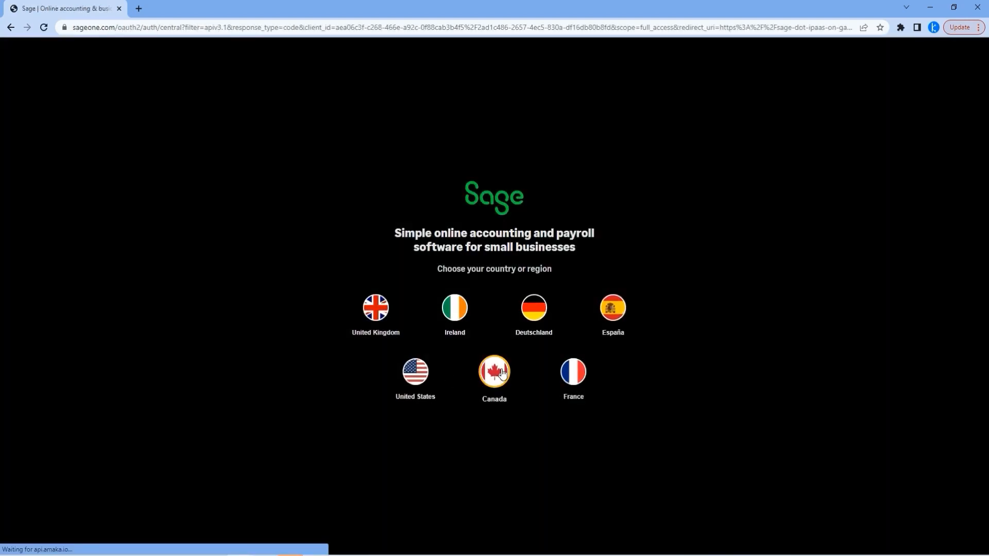
click(494, 371)
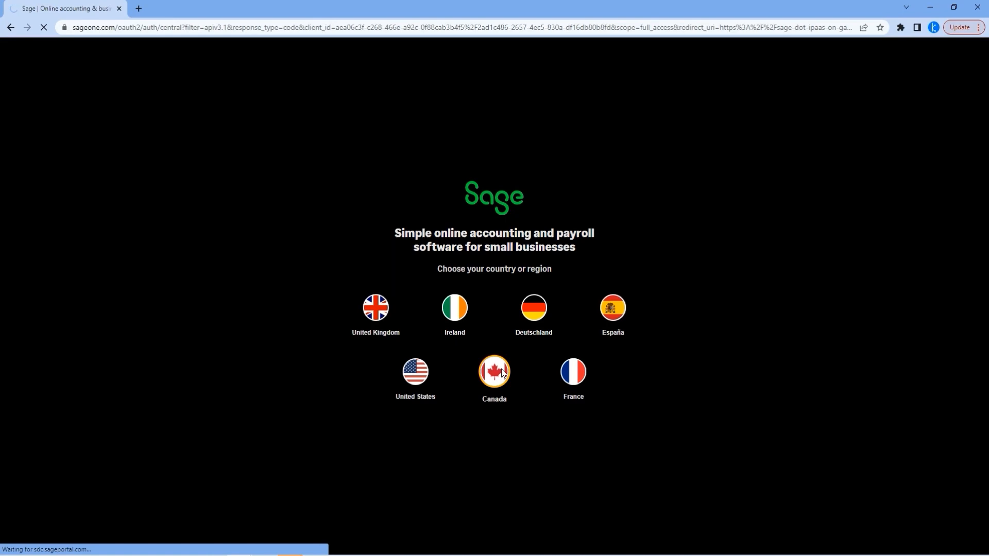
click(494, 371)
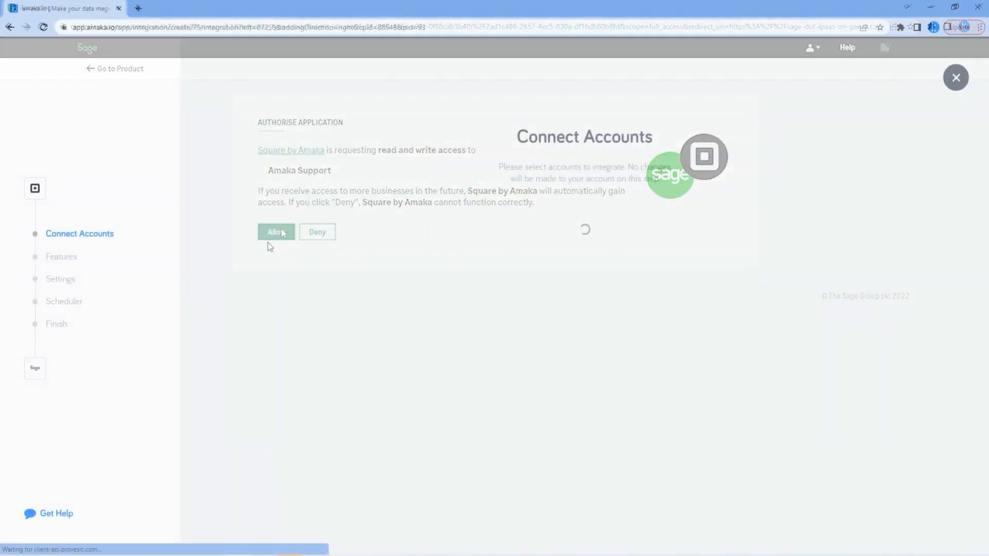
Allow Square by Amaka access to Sage, try Advanced and Guided setup, then settle on Express setup.
click(275, 232)
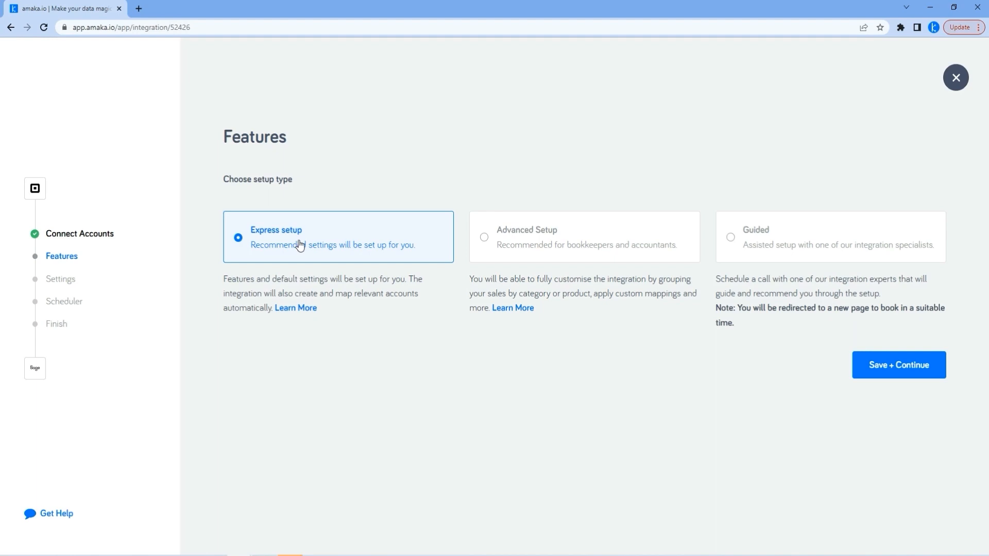
click(484, 237)
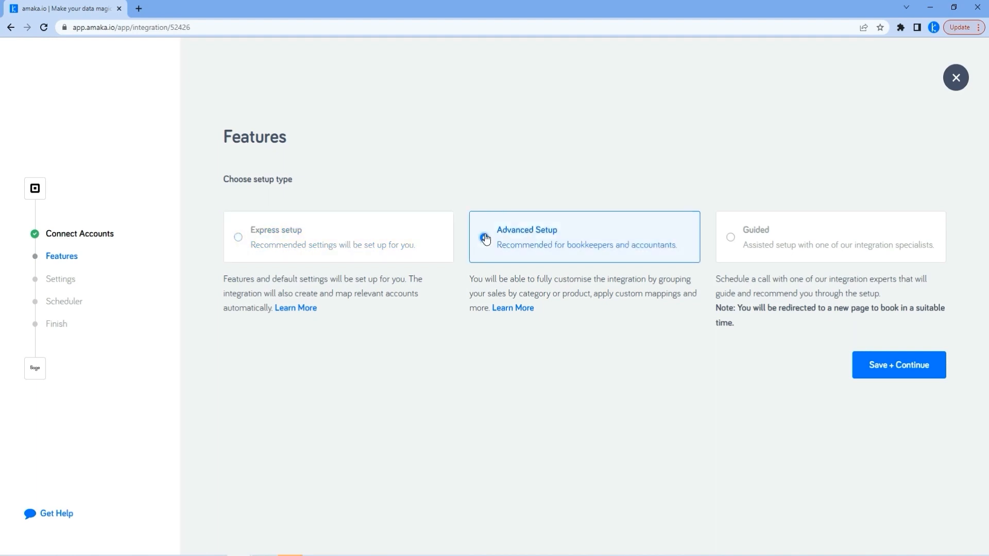
click(485, 238)
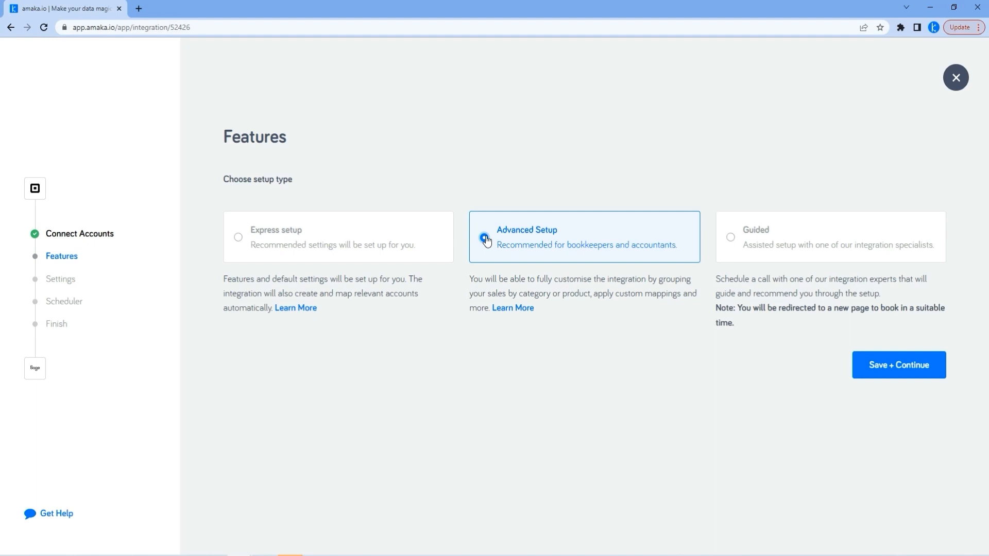
mouse_move(728, 246)
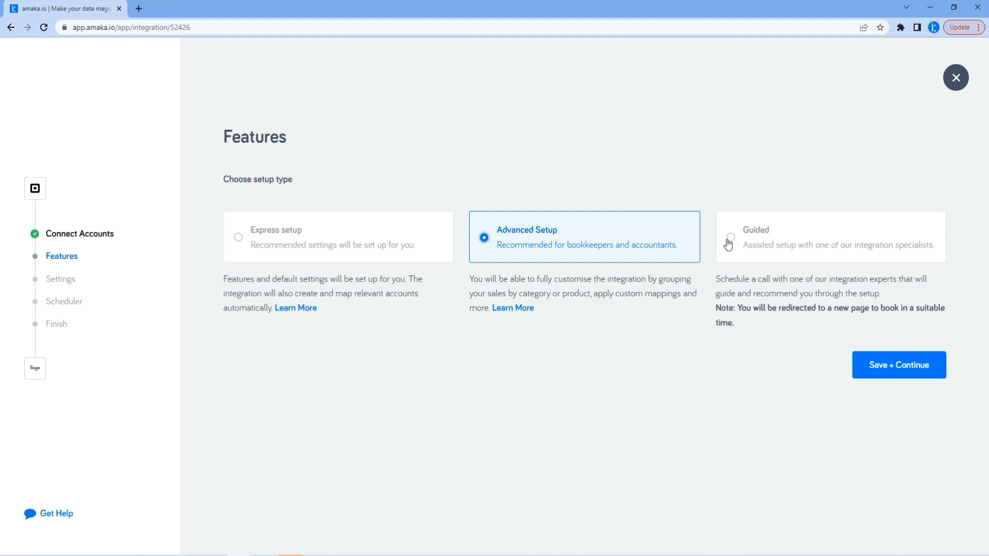
click(729, 238)
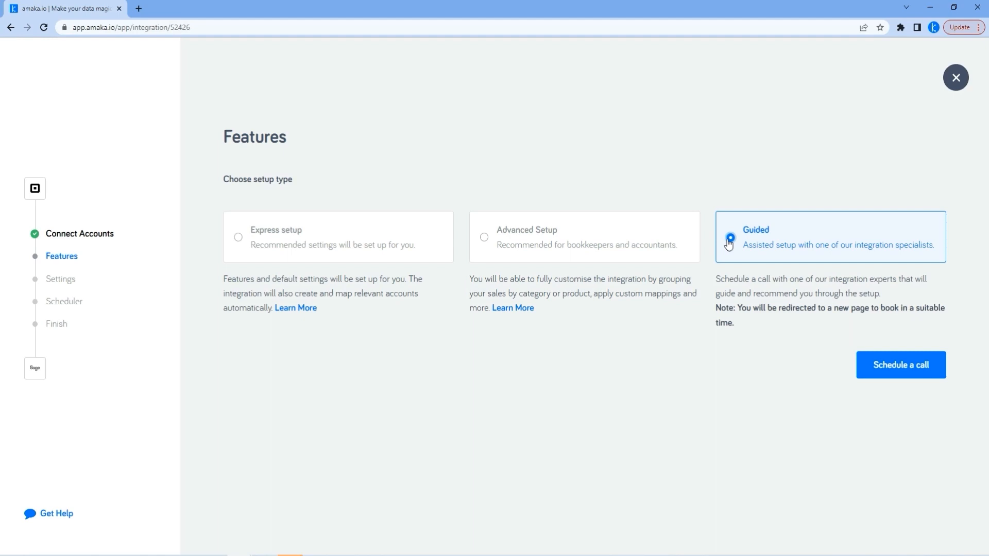
mouse_move(918, 377)
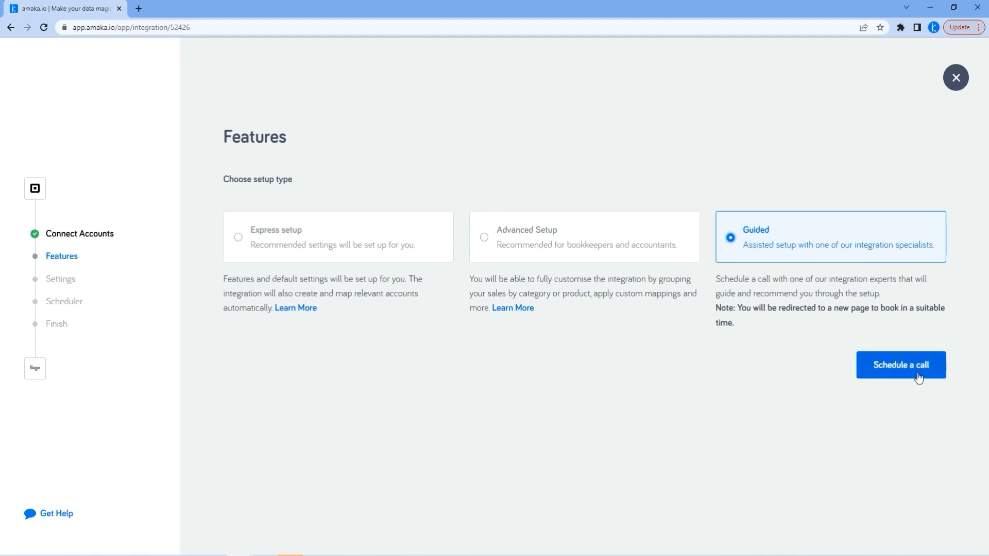
mouse_move(833, 376)
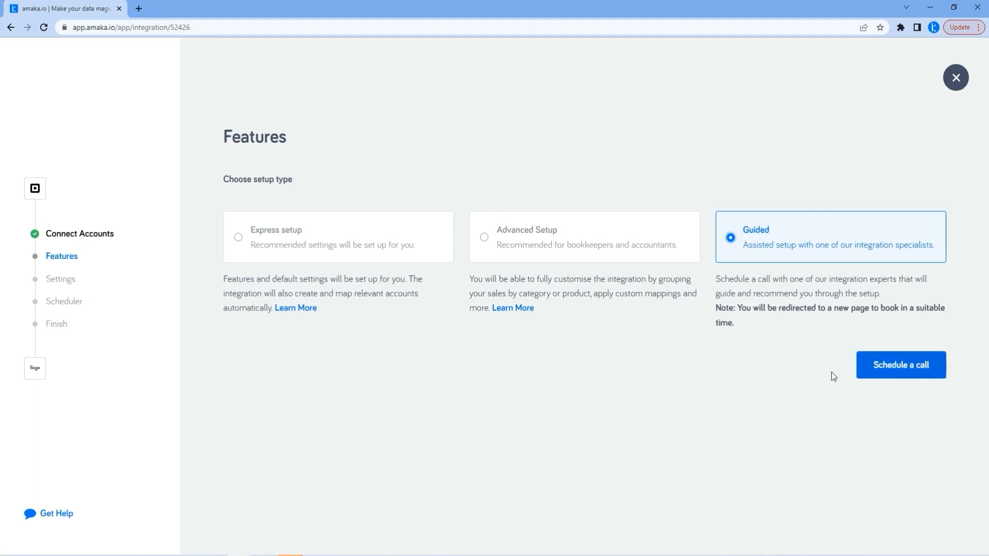
click(238, 237)
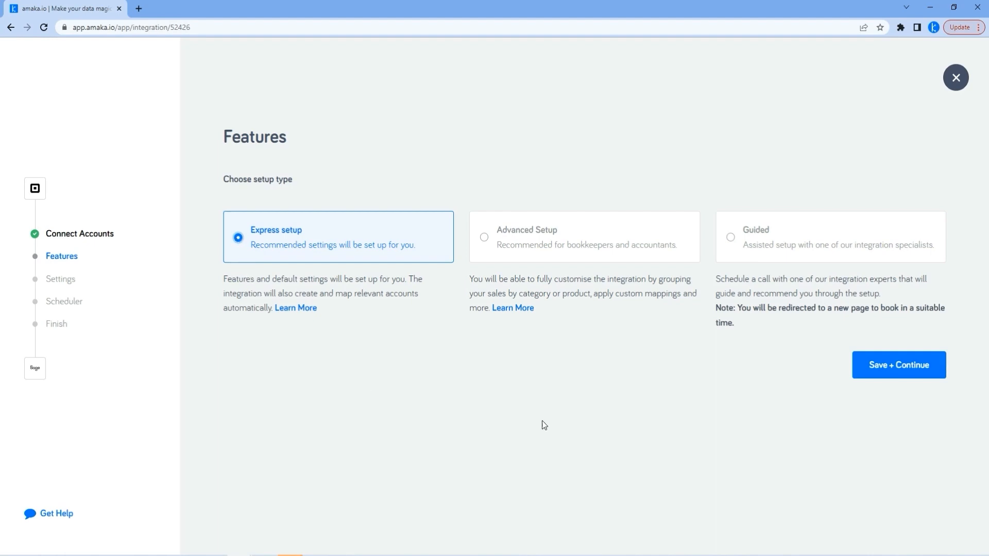
mouse_move(875, 369)
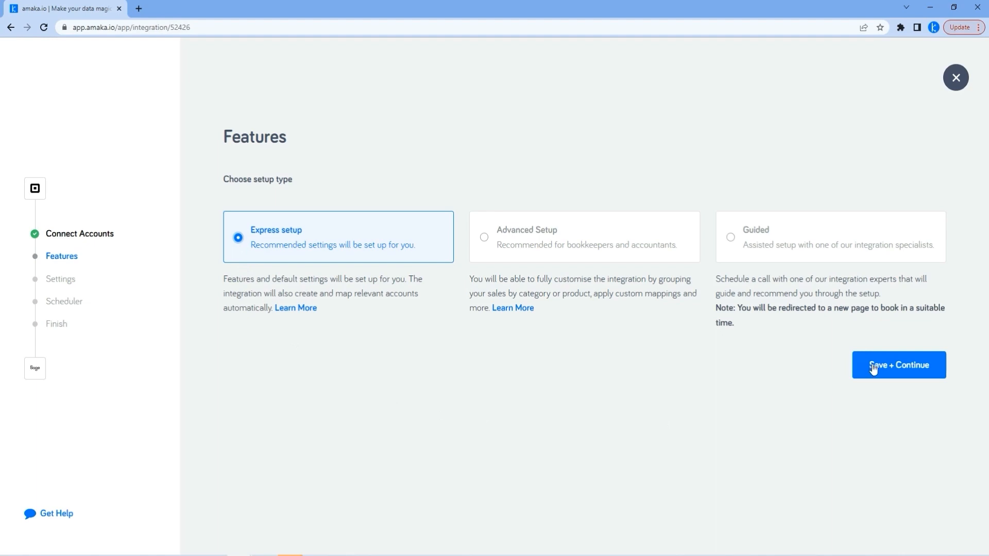
Save the Express setup choice and continue to the Tax Types settings.
click(898, 364)
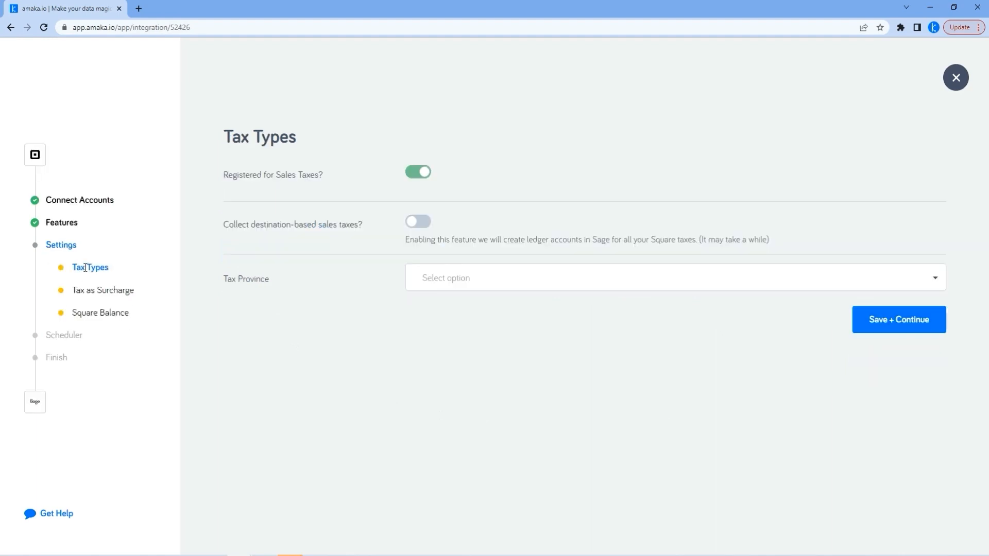
mouse_move(84, 292)
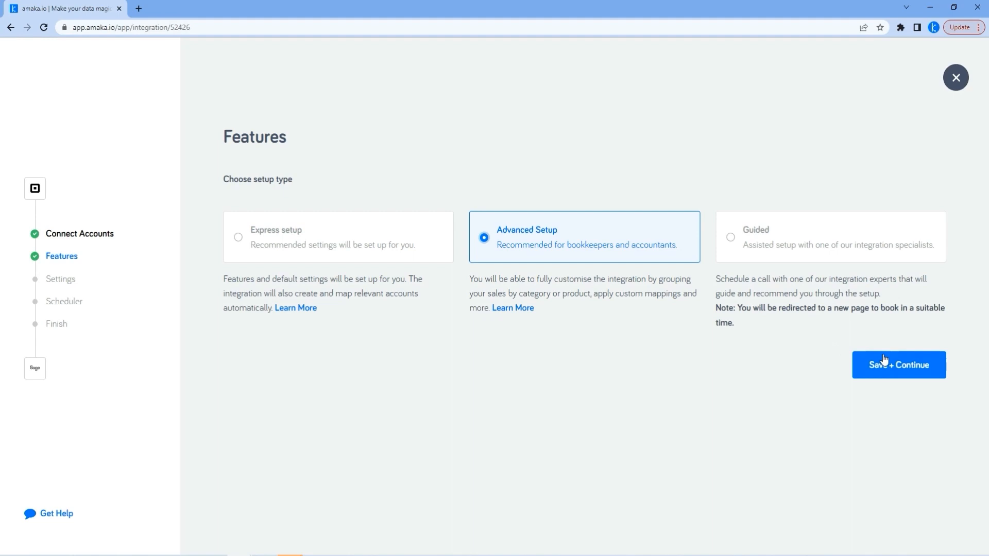
Save Advanced Setup and show the Invoice Breakdown Format choices on the General page.
click(898, 365)
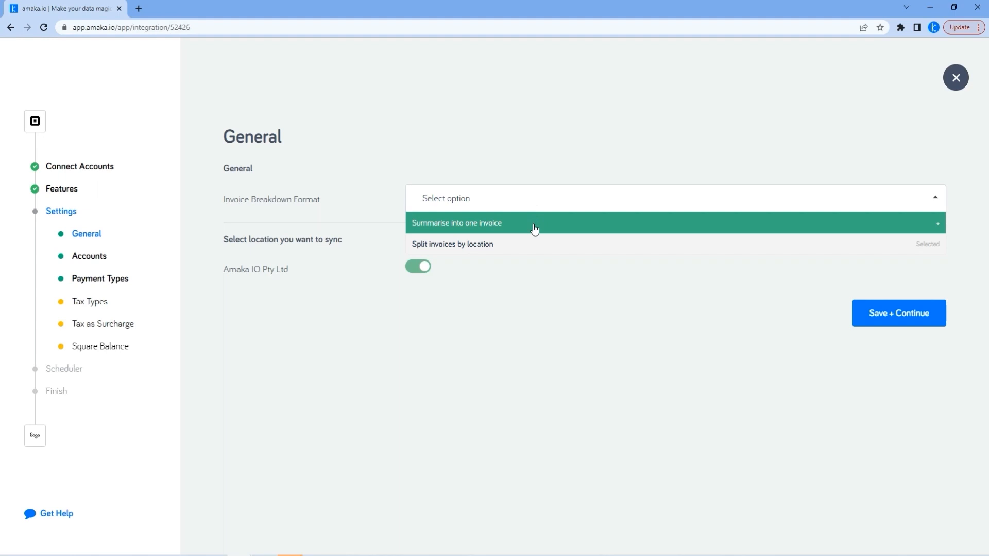
click(442, 198)
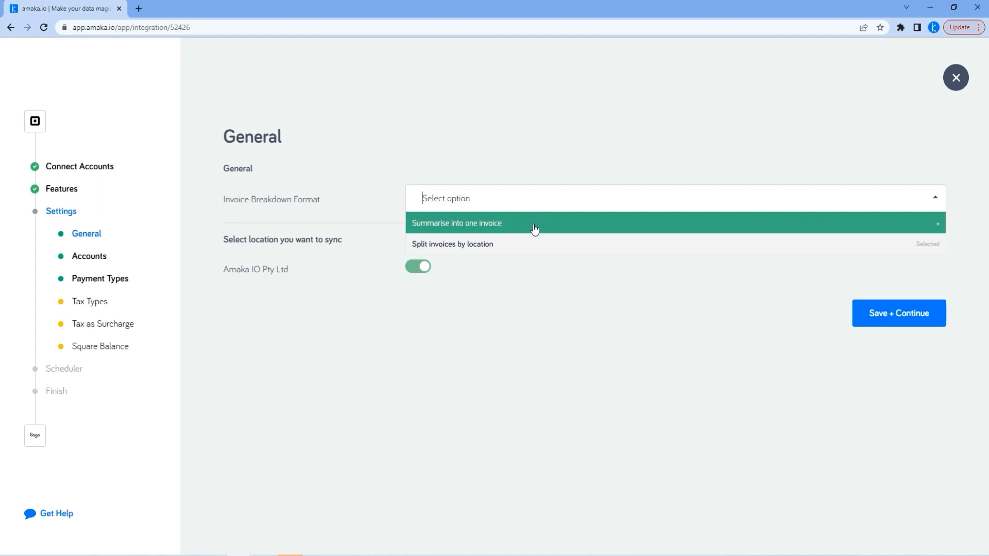
Summarise sales into one invoice, review the default account mappings and save them.
click(898, 313)
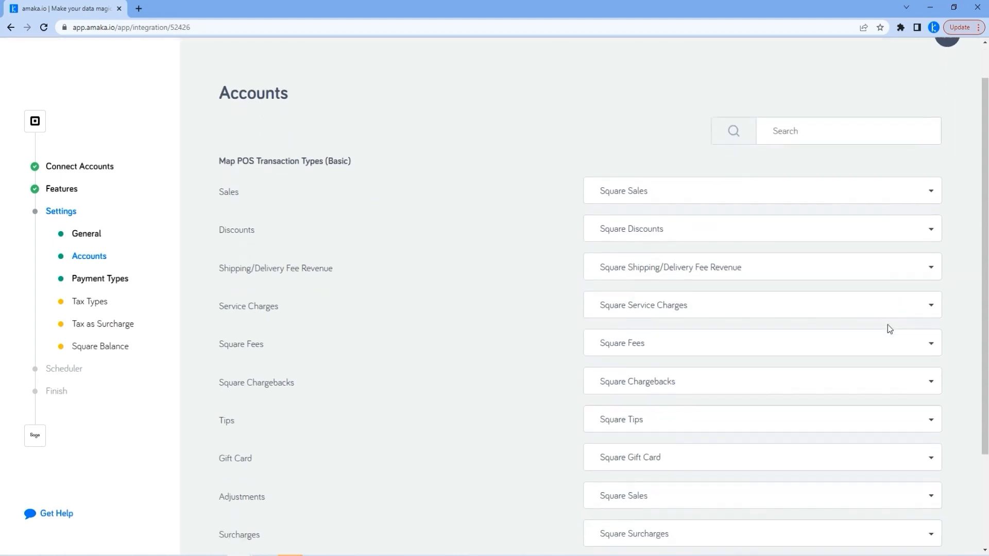
scroll(down, 3)
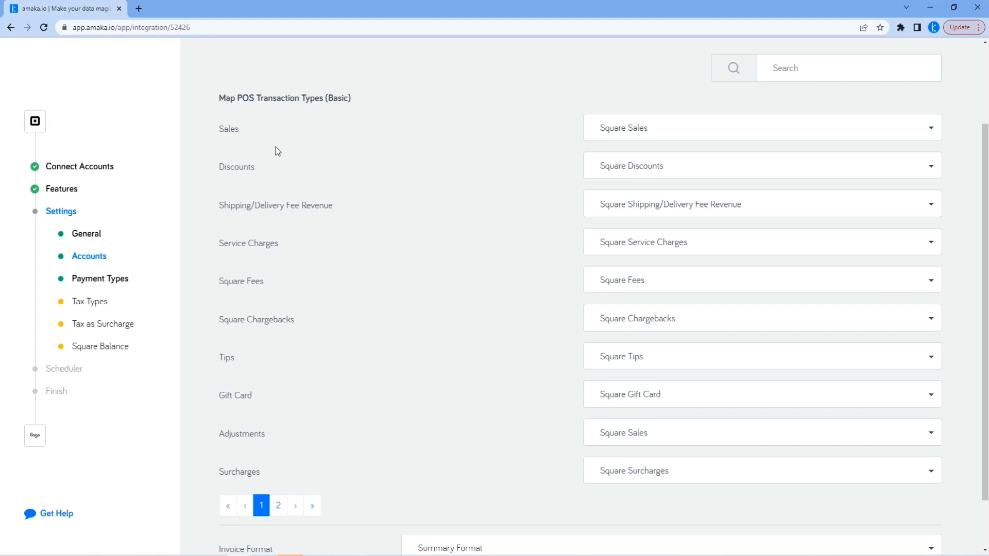
mouse_move(710, 427)
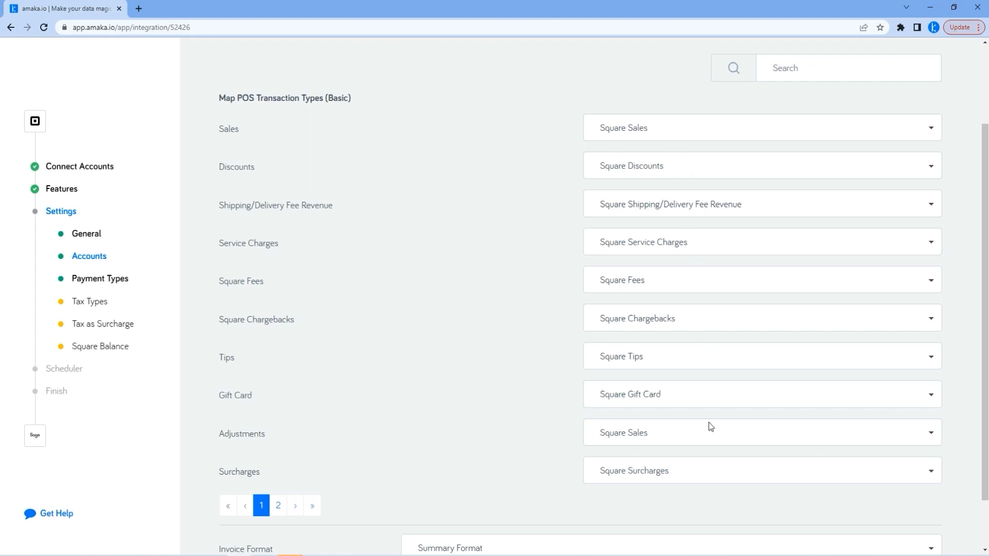
scroll(down, 3)
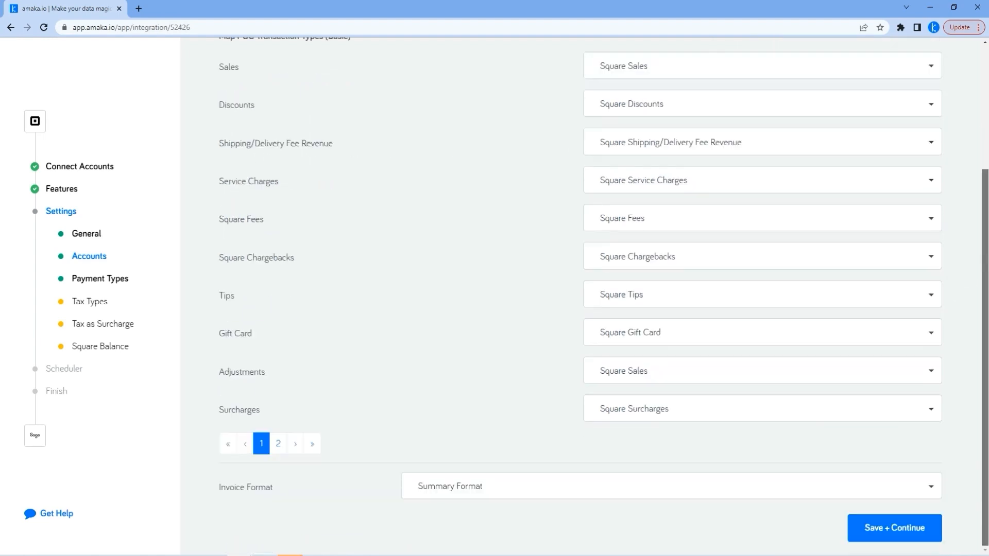
click(671, 485)
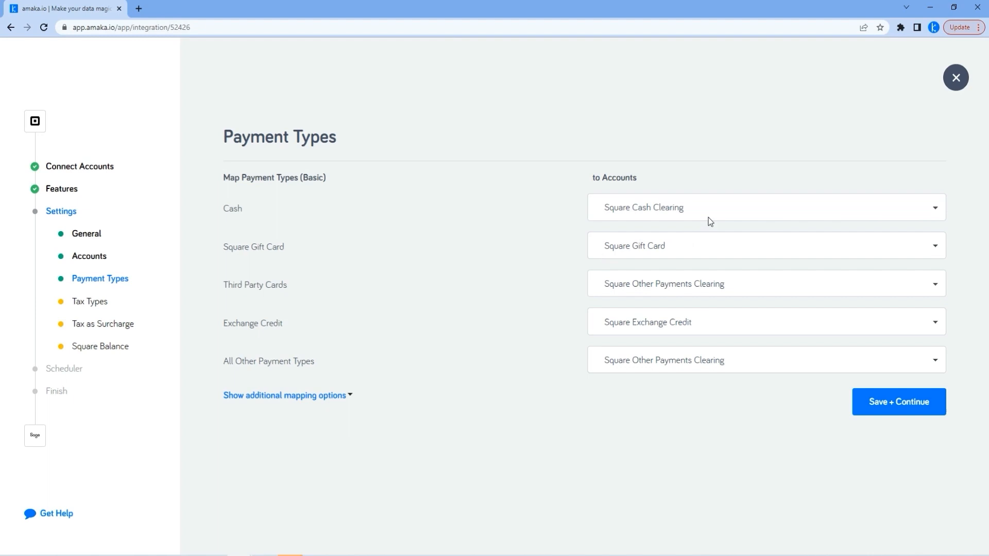
mouse_move(710, 263)
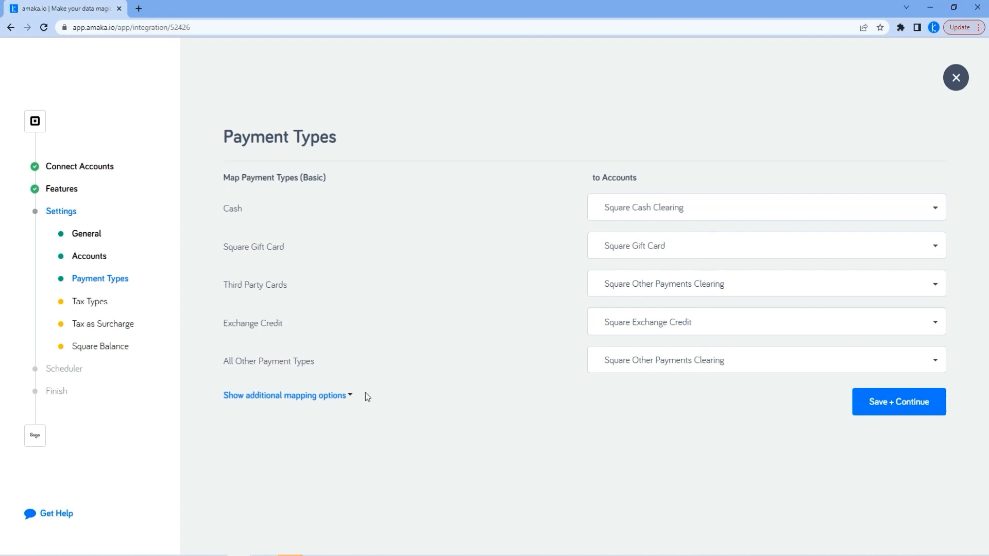
Reveal the additional payment type mappings, review them and save to reach Tax Types.
click(282, 395)
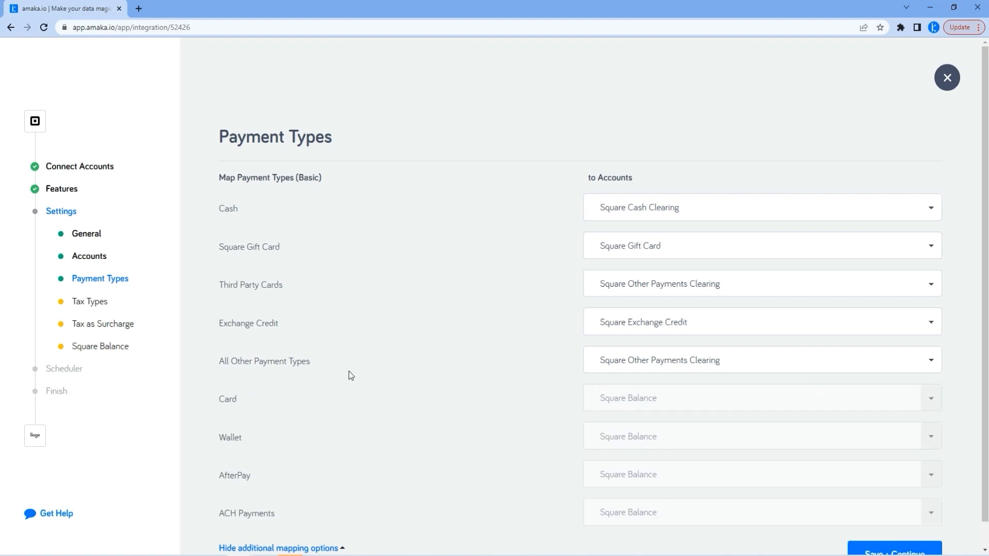
mouse_move(659, 407)
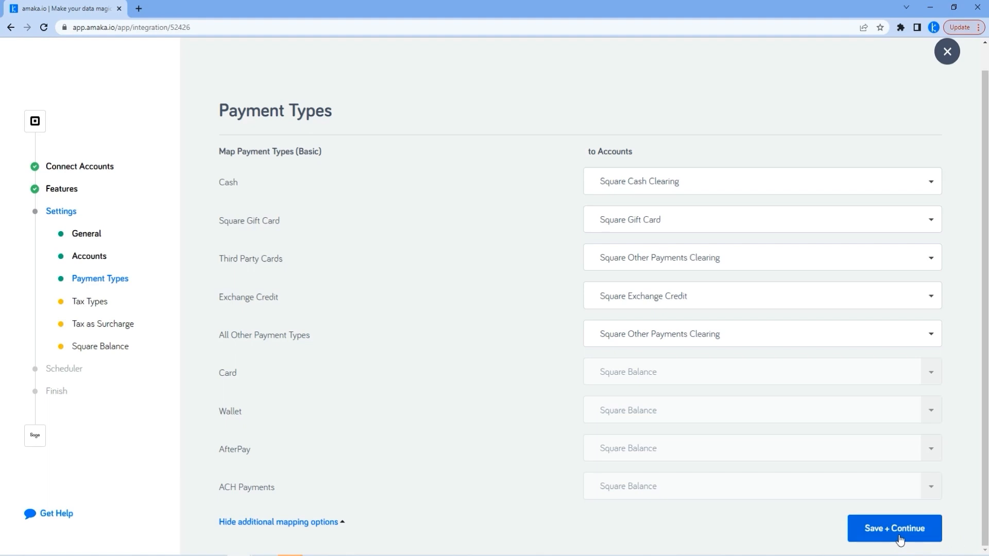
click(894, 529)
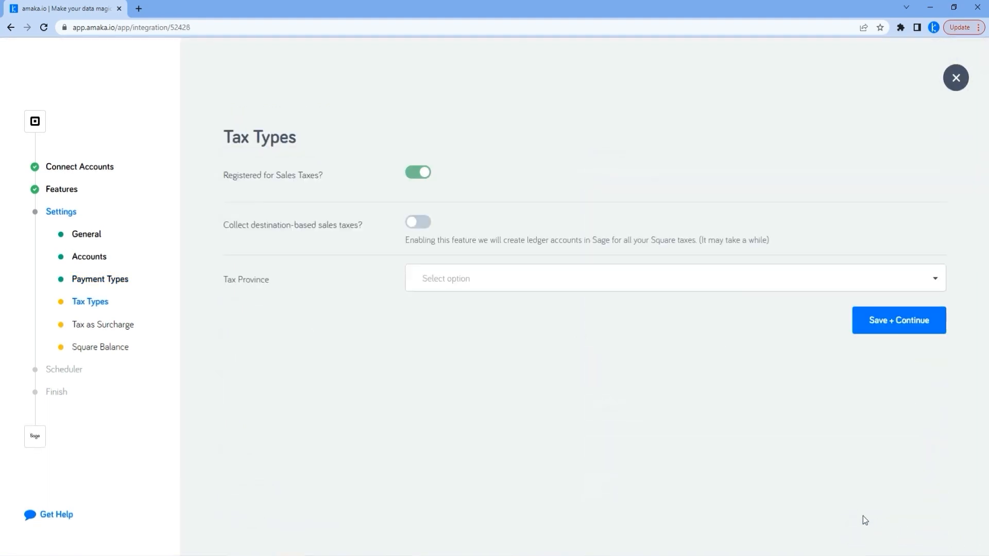
Set the tax province to Ontario (ON) and map the GST (10.0%) Square tax to HST 13.00%.
click(675, 279)
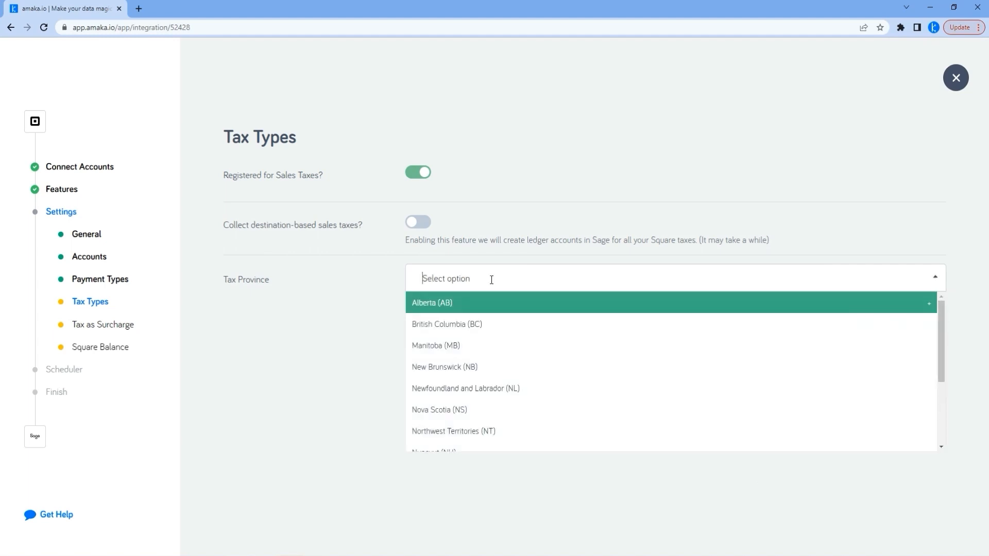
scroll(down, 3)
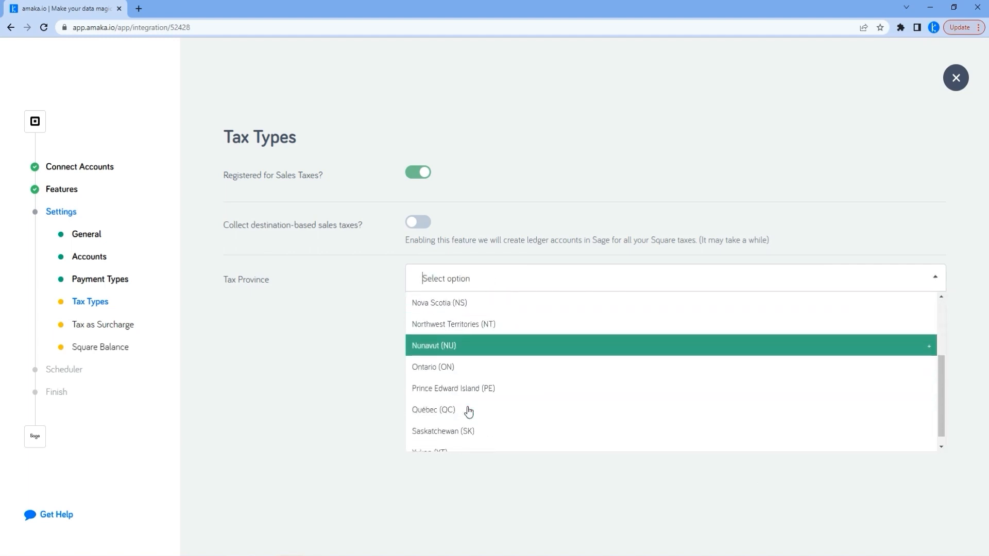
click(432, 367)
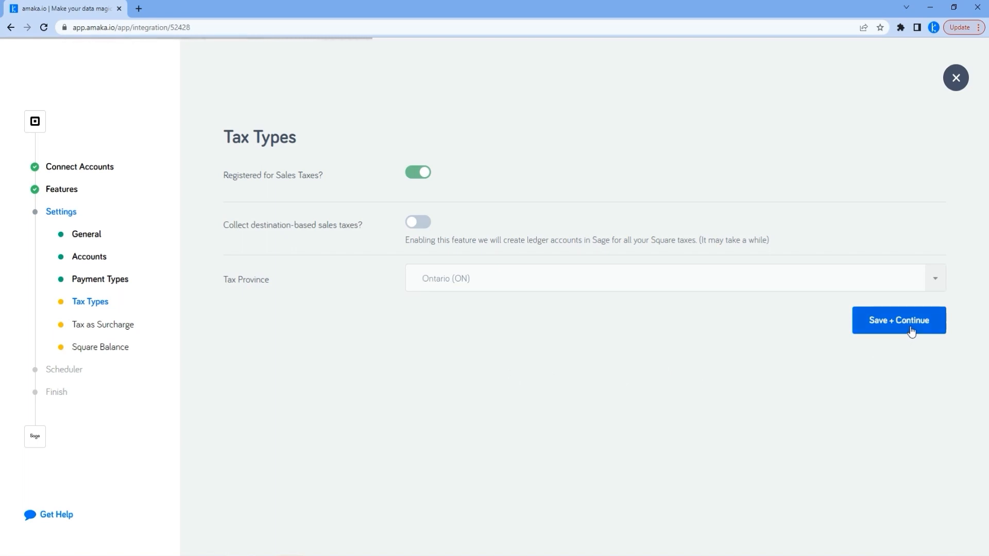
click(899, 319)
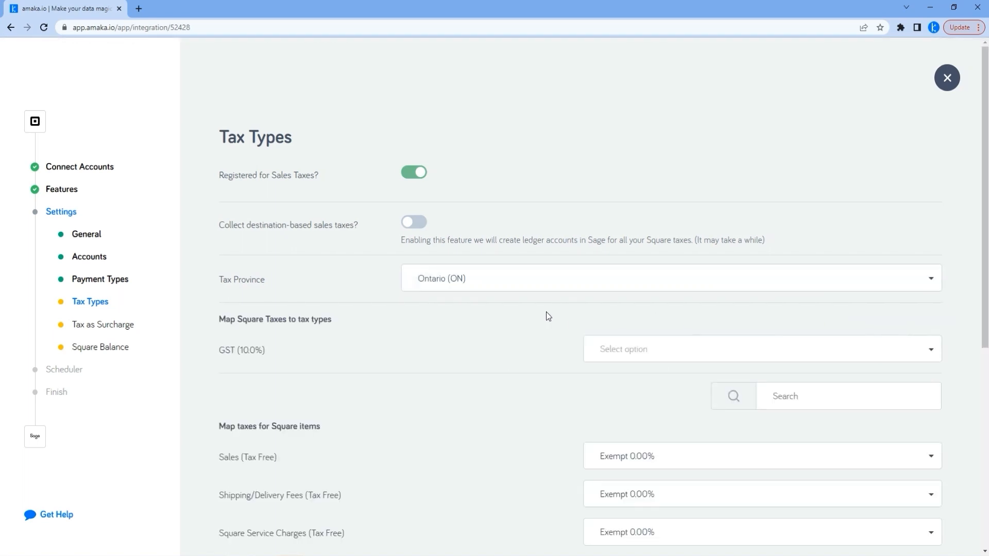
click(758, 349)
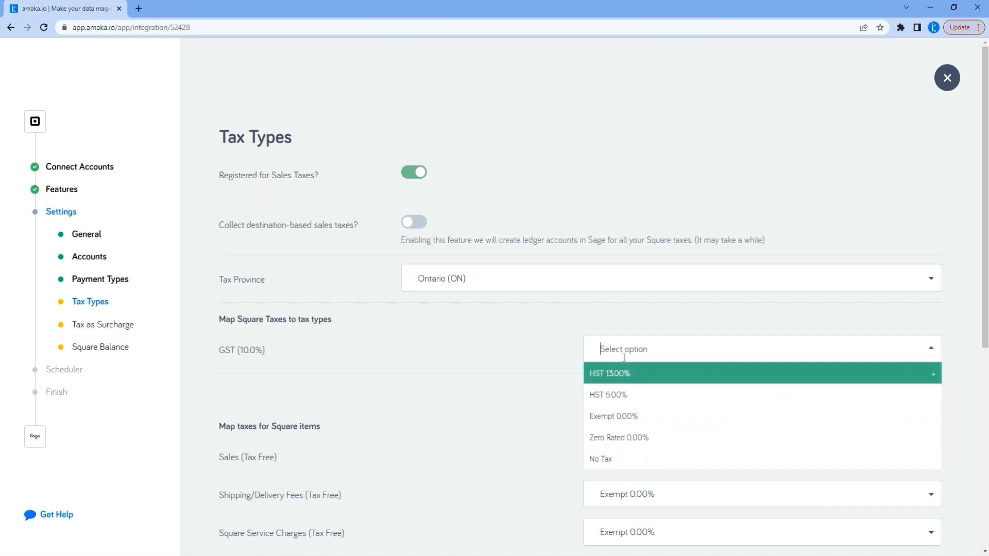
click(609, 373)
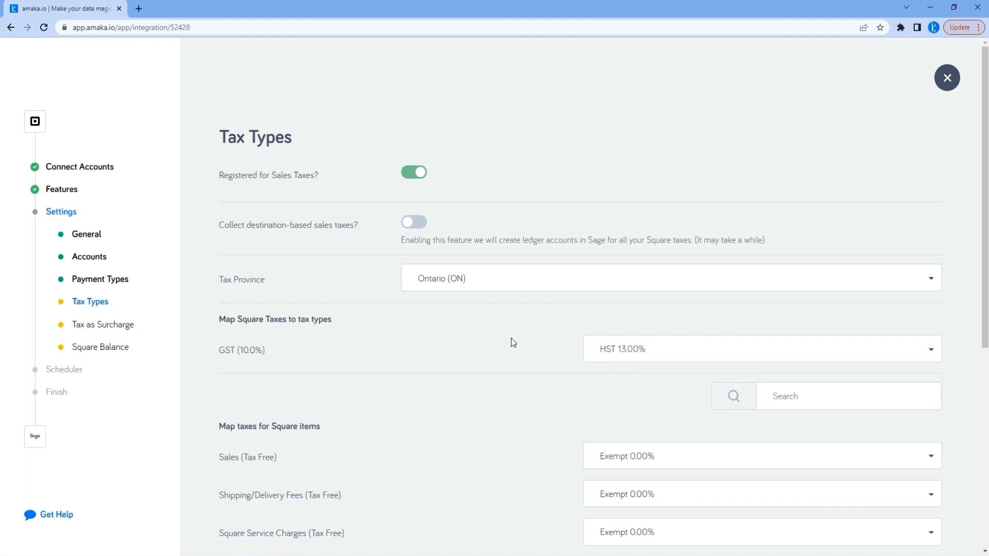
mouse_move(226, 245)
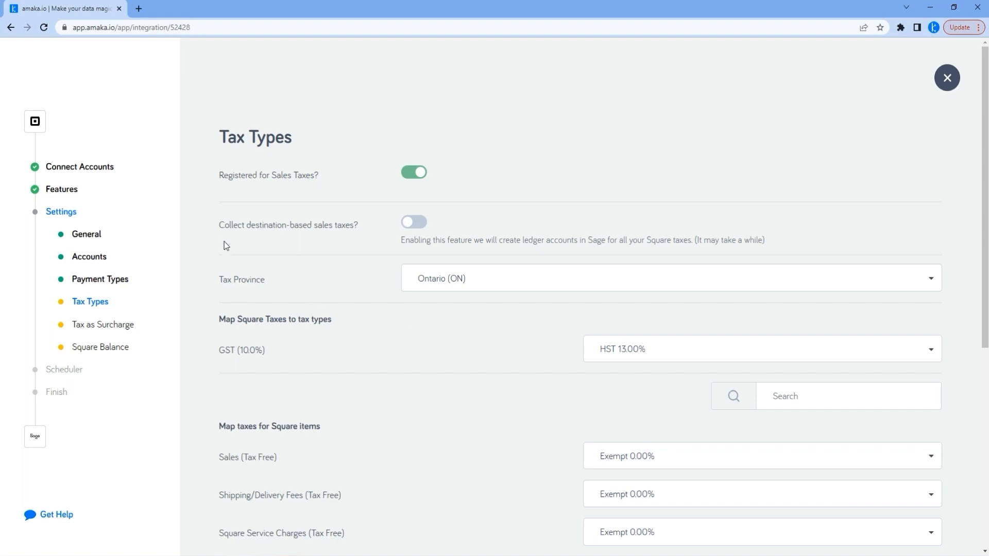
mouse_move(359, 243)
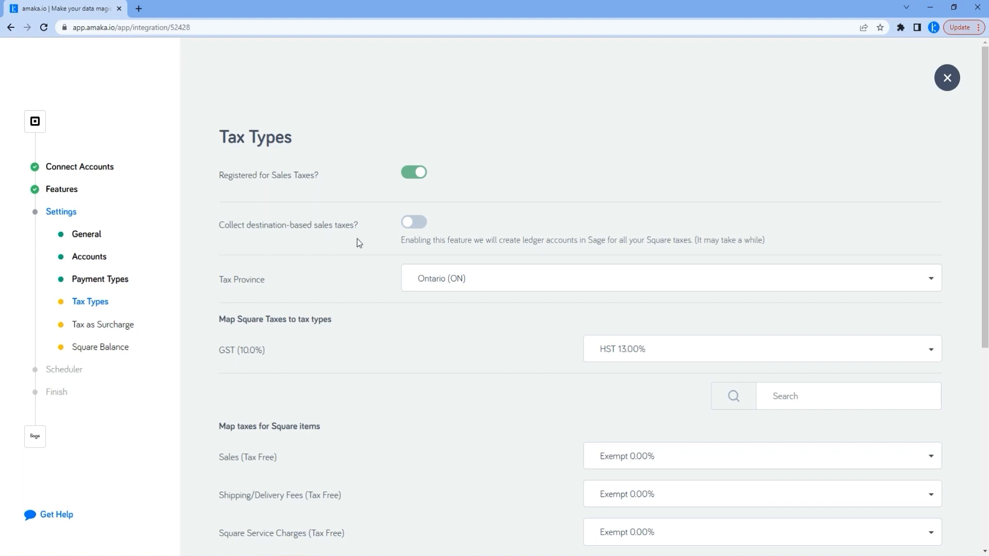
Enable destination-based sales taxes, keep Ontario as province and map GST (10.0%) to Square GST.
click(415, 223)
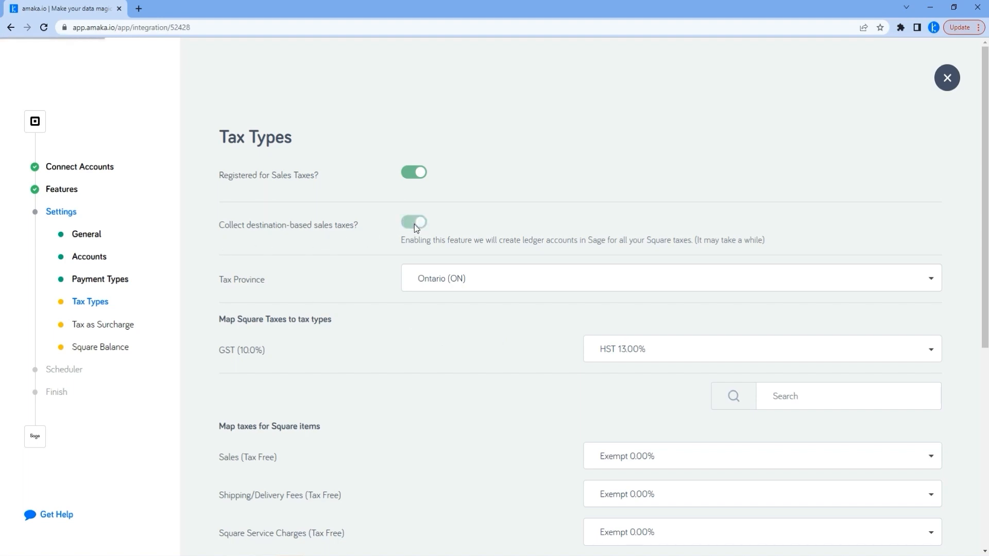
click(417, 223)
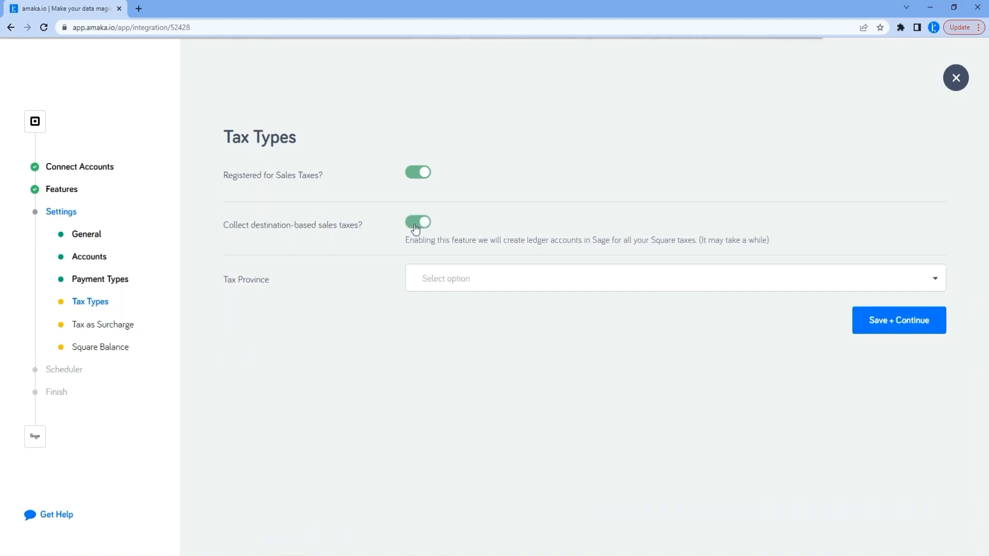
click(675, 278)
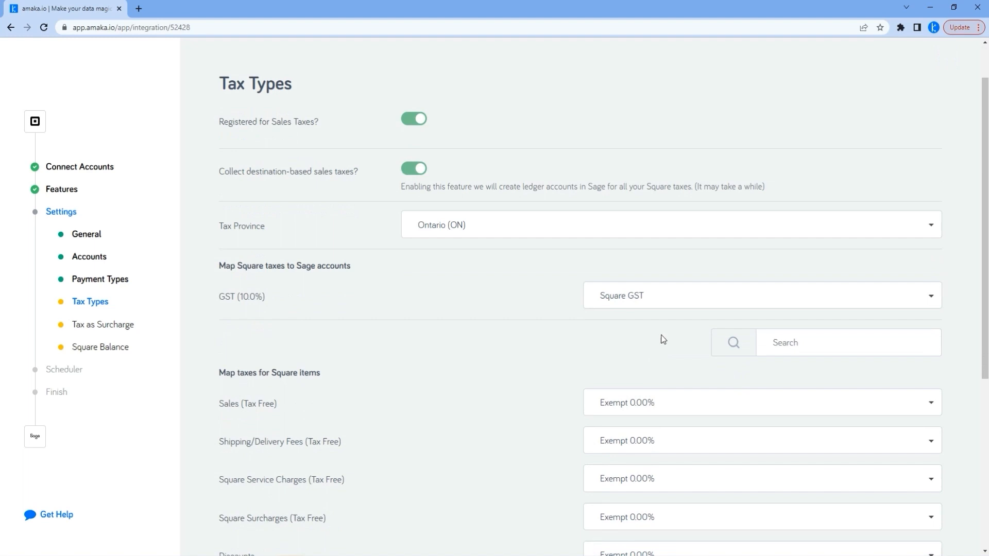
mouse_move(674, 303)
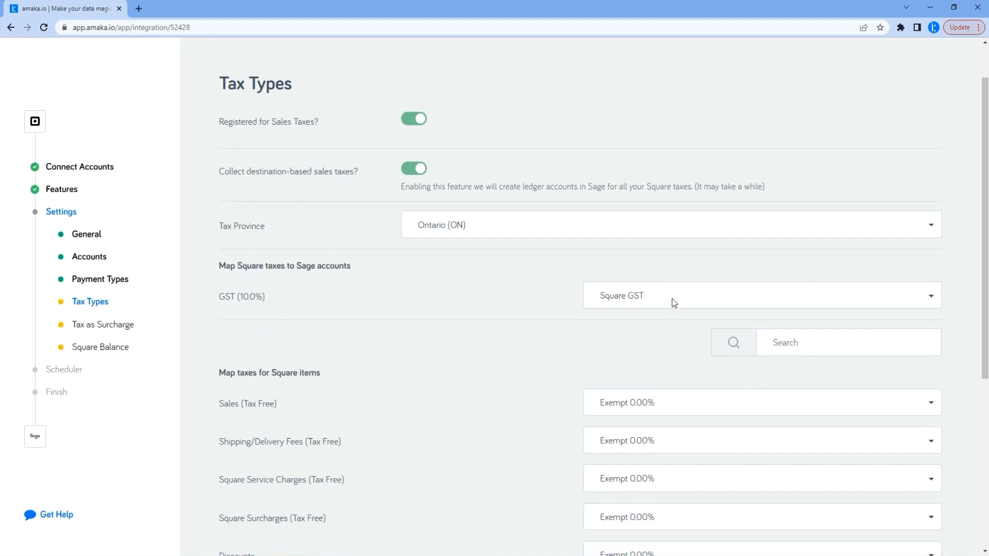
click(757, 295)
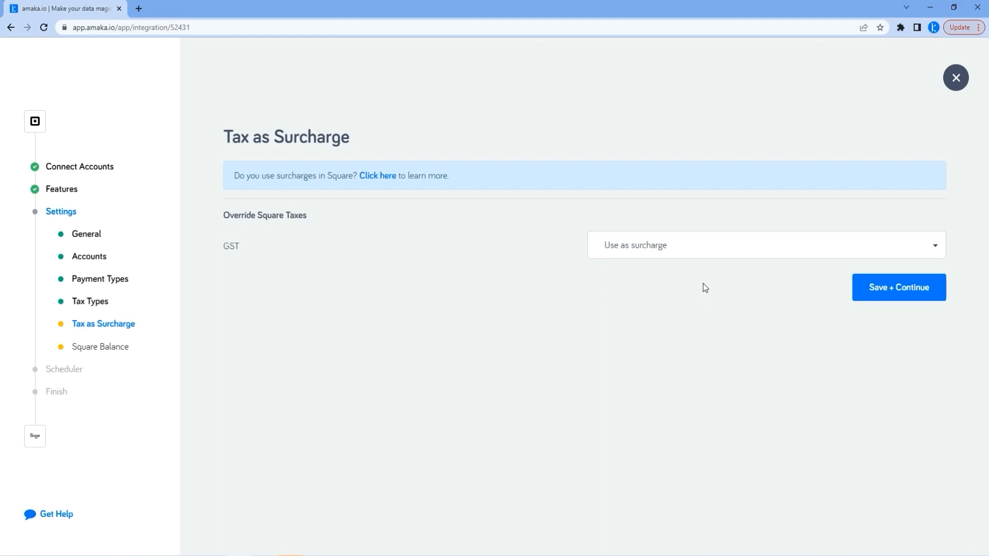
mouse_move(709, 271)
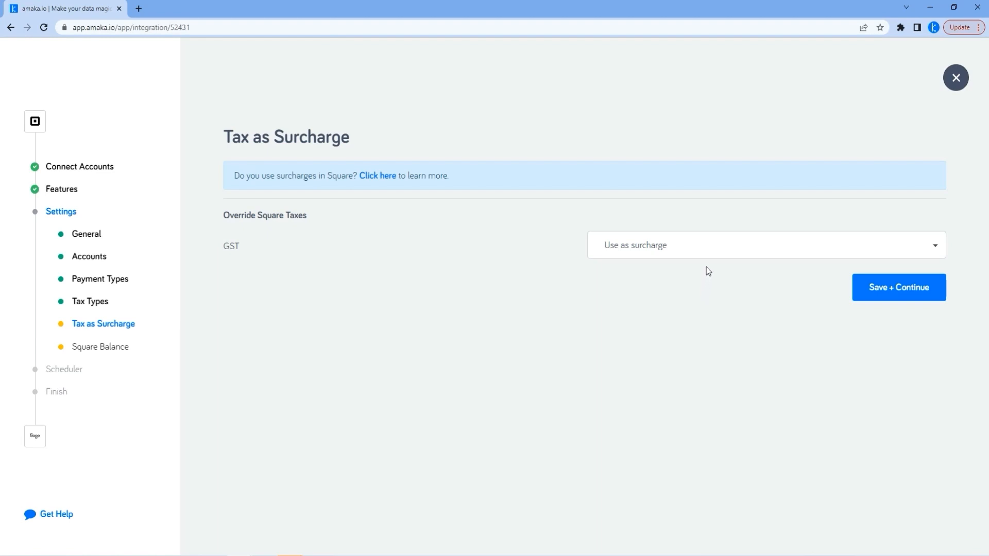
Save Tax as Surcharge with GST used as a surcharge and continue to Square Balance.
click(899, 288)
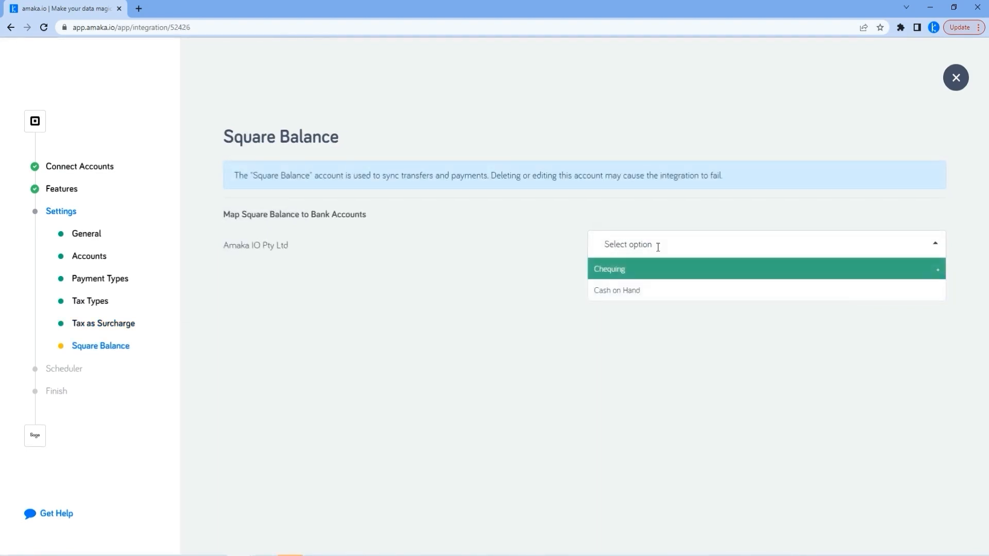
mouse_move(656, 265)
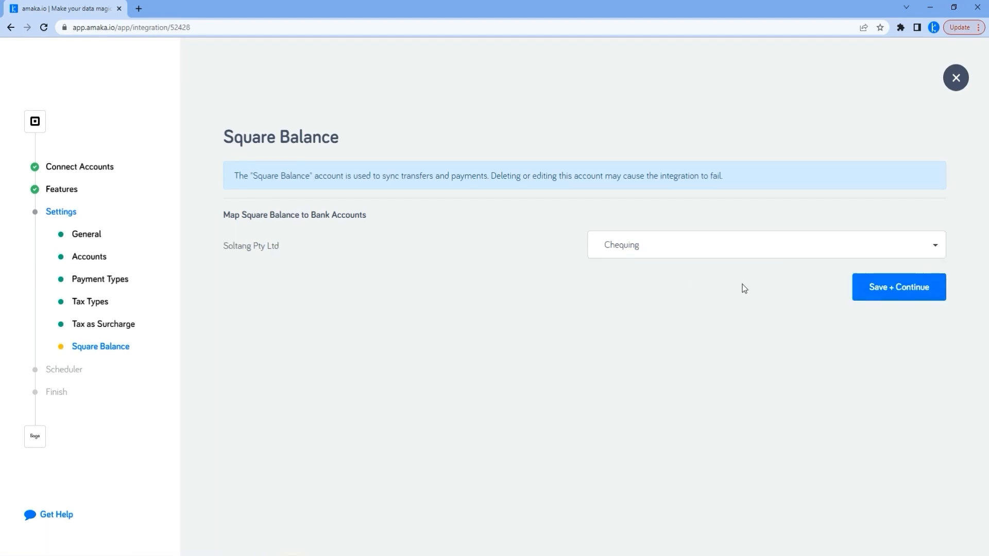
mouse_move(869, 289)
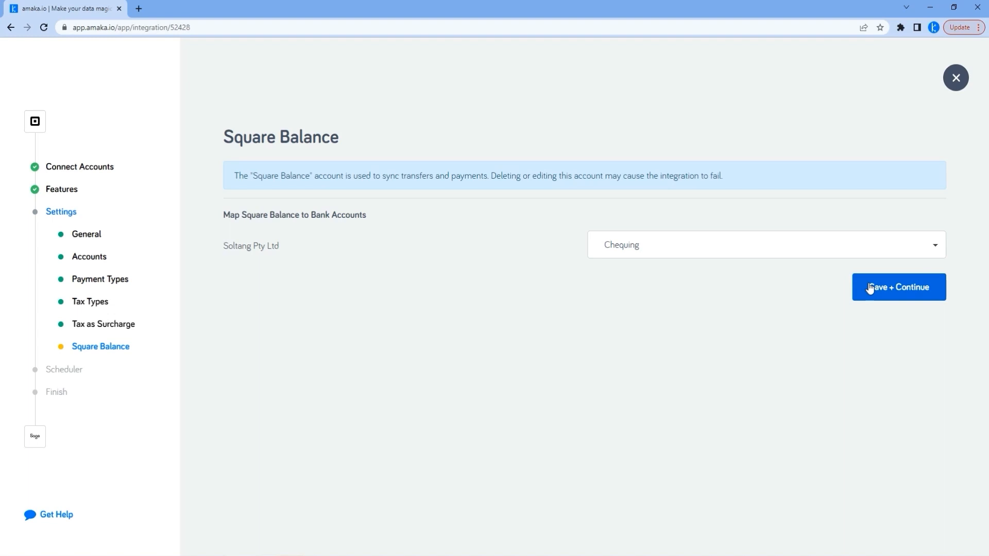
Save the Square Balance to Chequing mapping and continue to the Scheduler step.
click(898, 287)
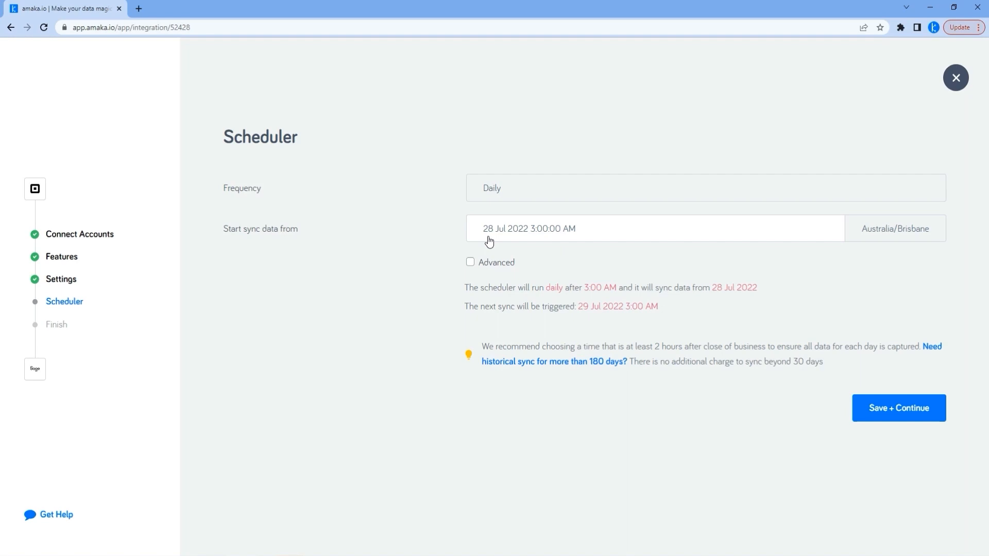
mouse_move(557, 240)
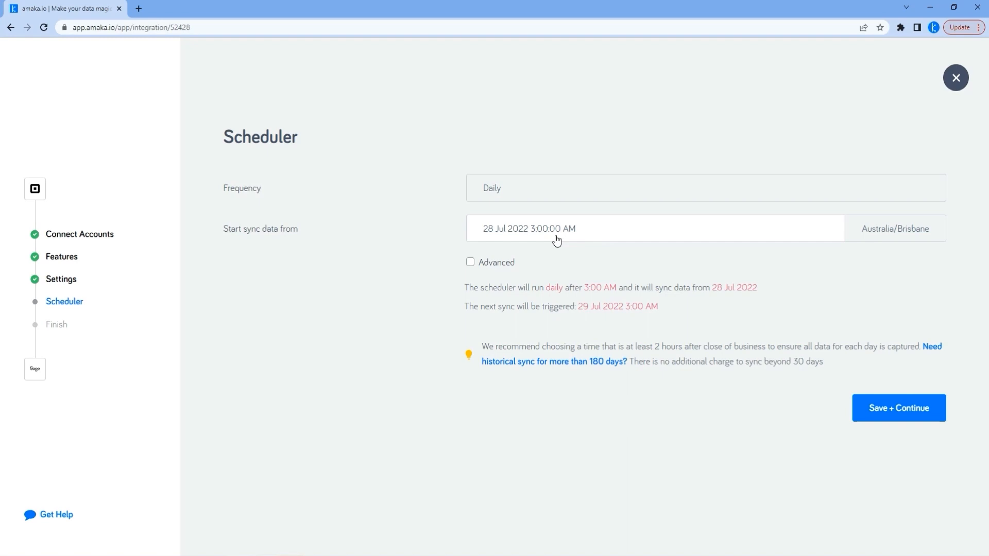
mouse_move(605, 234)
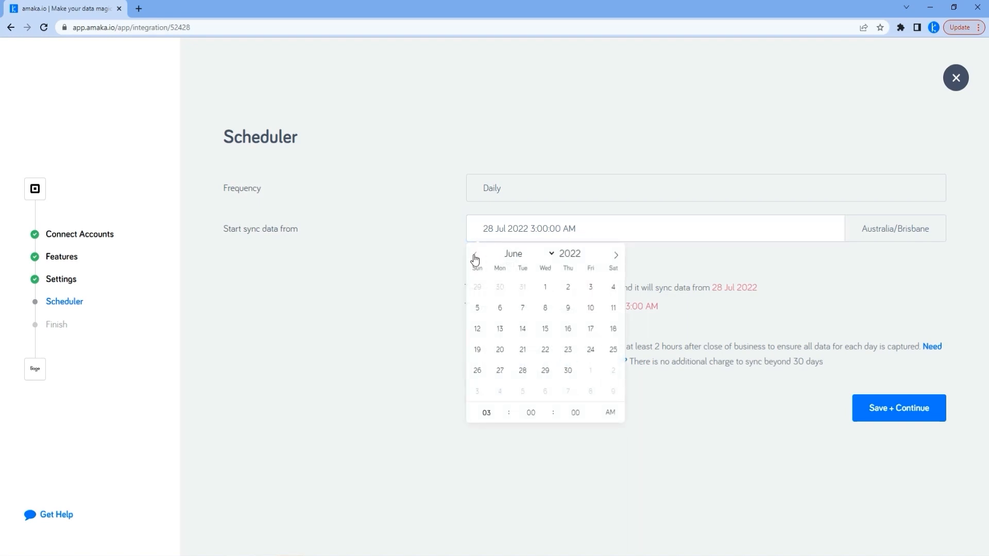
Browse the start-date calendar back to January 2022, keeping 28 Jul 2022 3:00 AM.
click(474, 254)
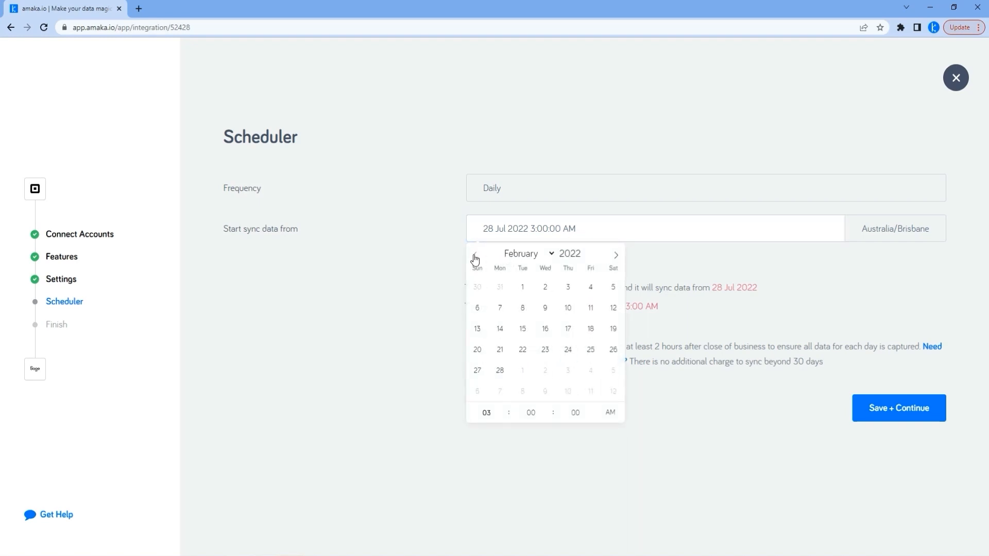
click(474, 255)
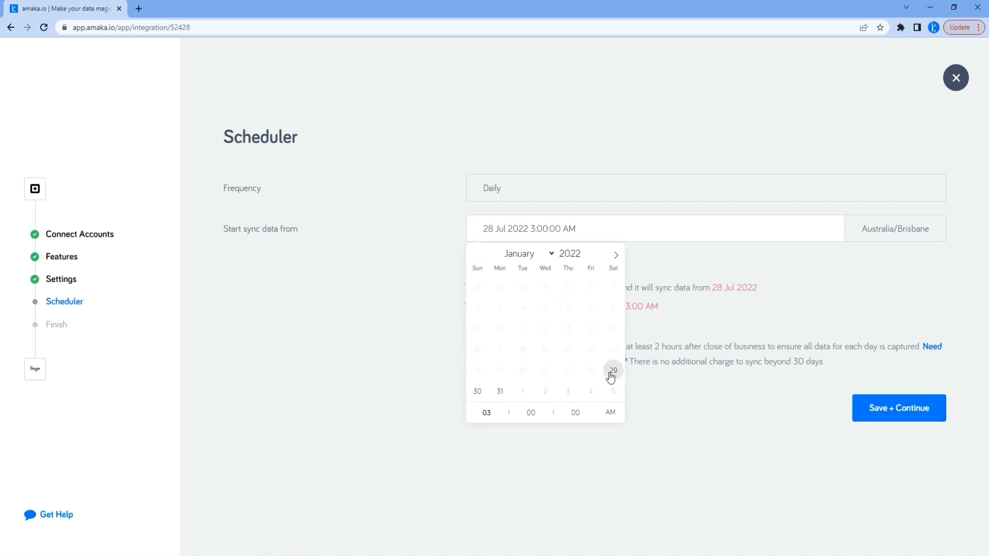
mouse_move(661, 384)
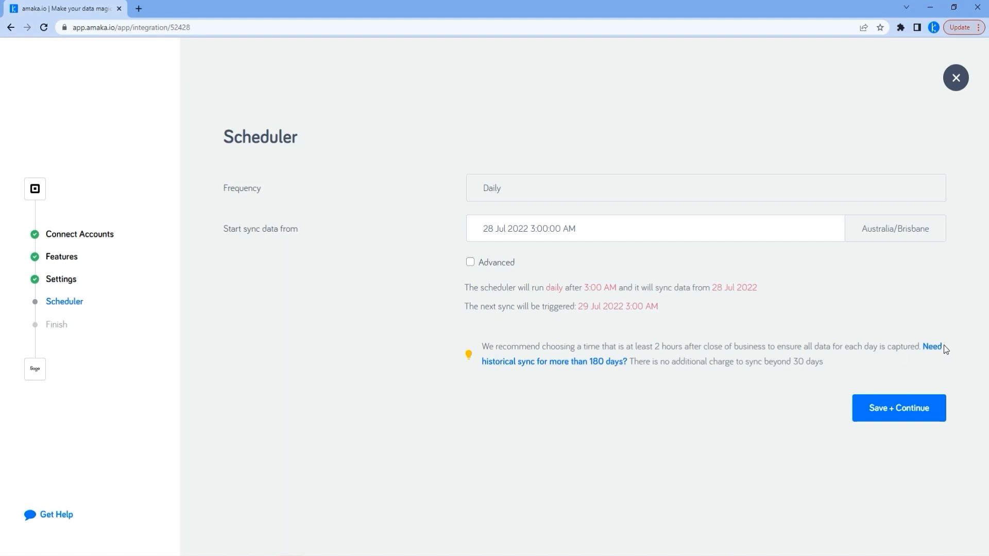
mouse_move(555, 362)
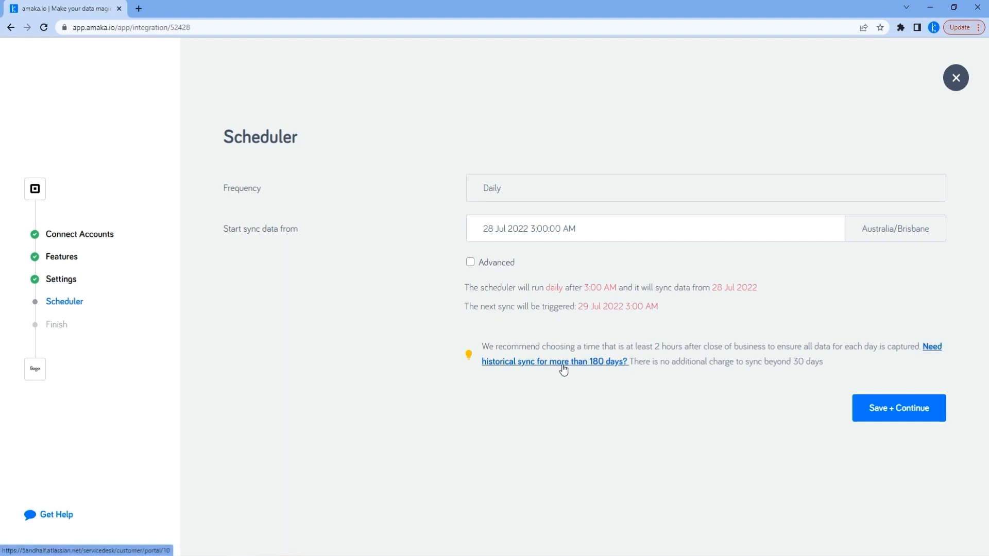
mouse_move(650, 400)
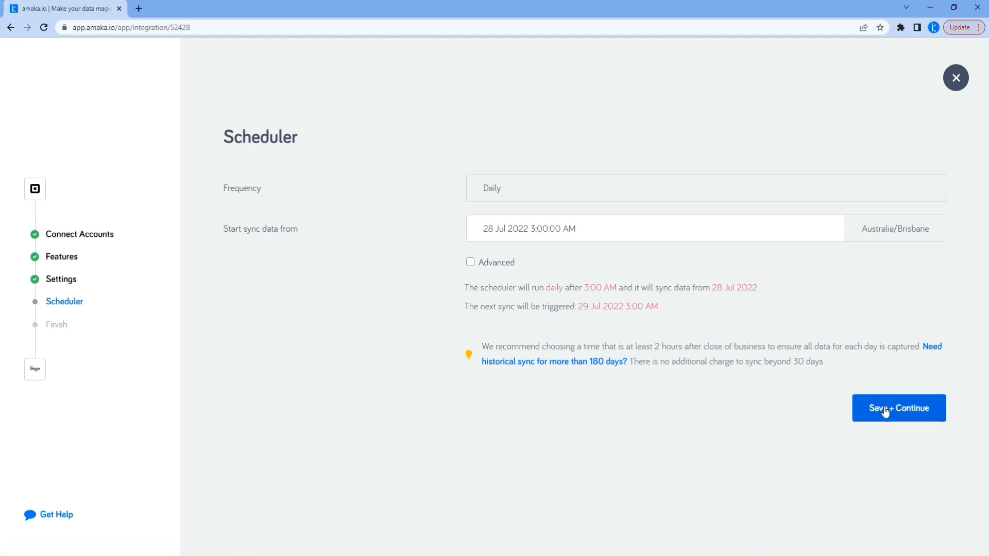
Save the daily sync schedule, then finish with Activate Integration on and save.
click(898, 408)
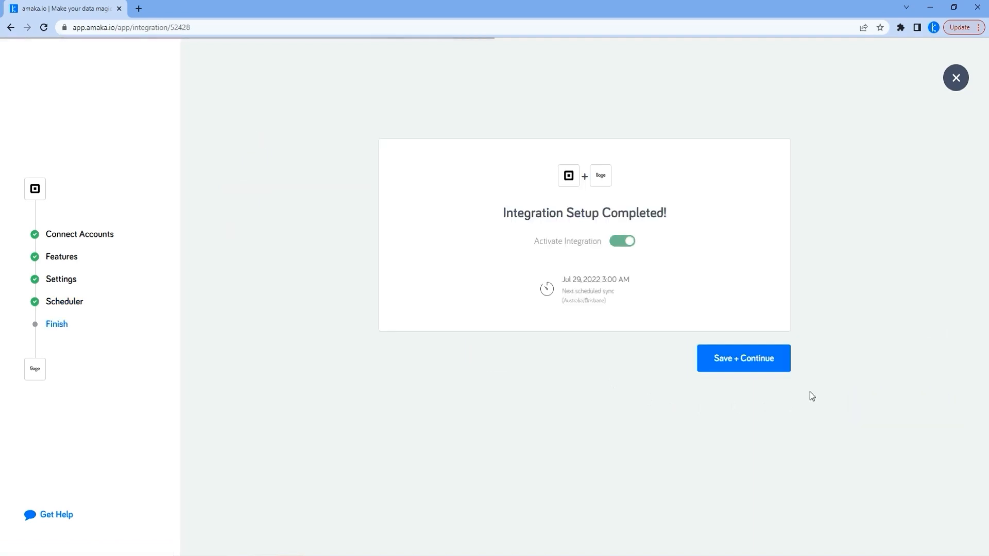
click(743, 358)
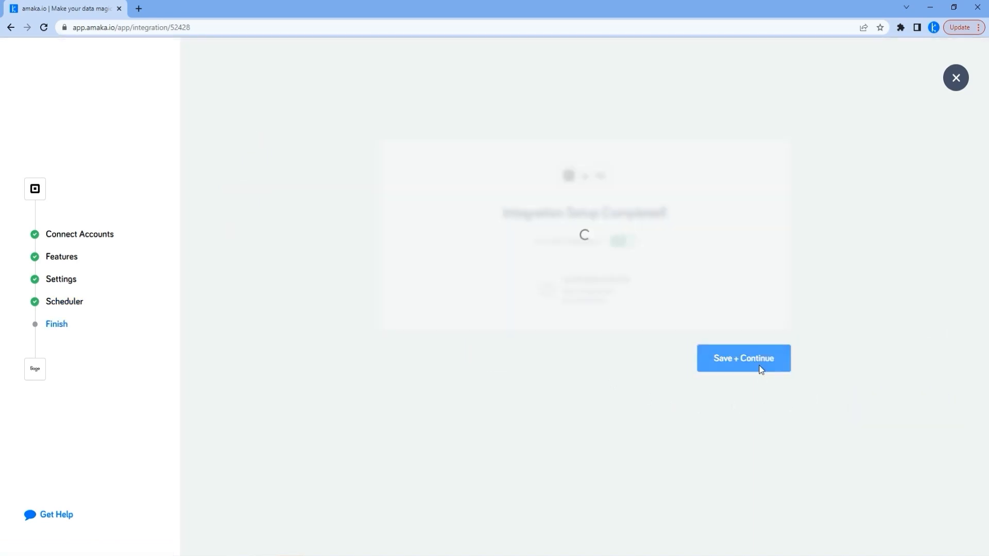
click(743, 358)
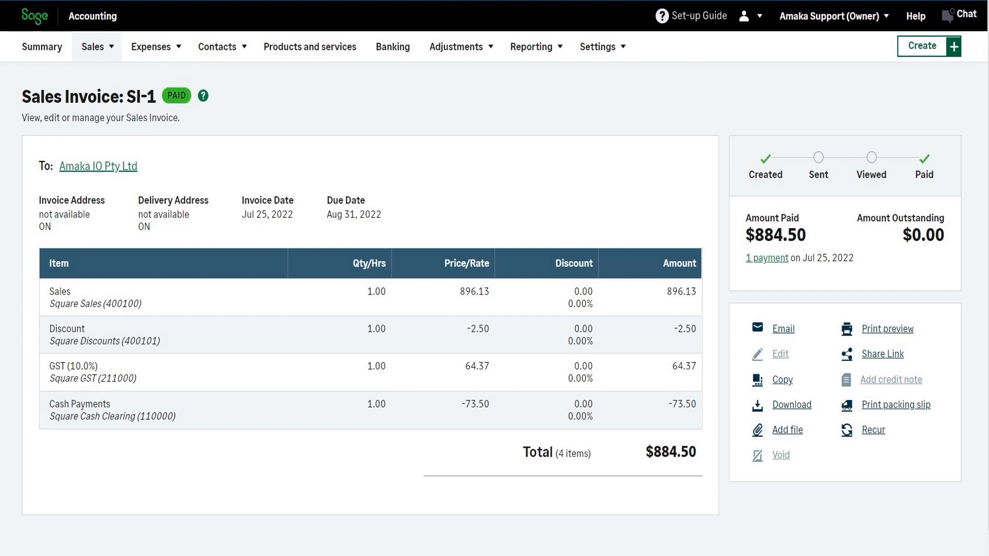
Scroll across paid Sales Invoice SI-1 totalling $884.50 to review its Square lines.
scroll(right, 3)
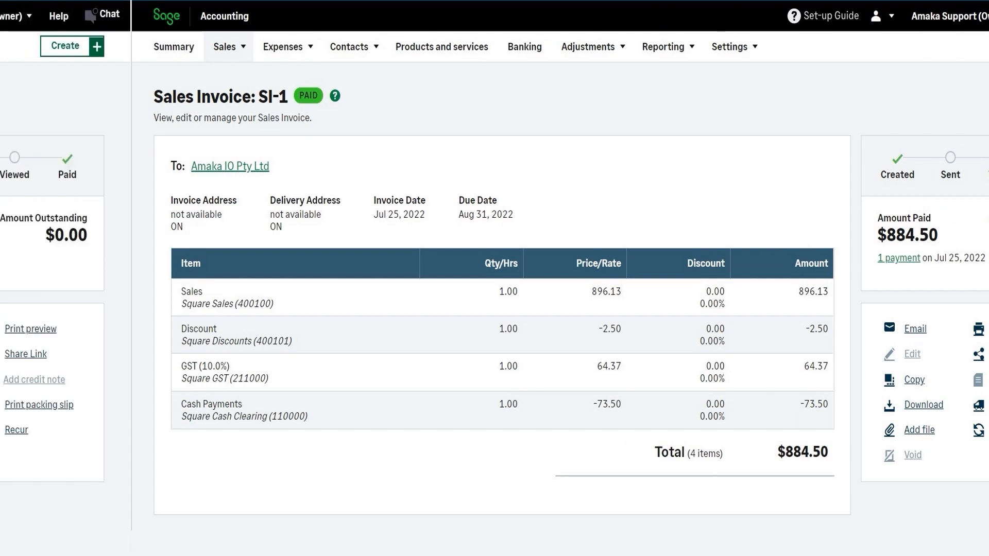